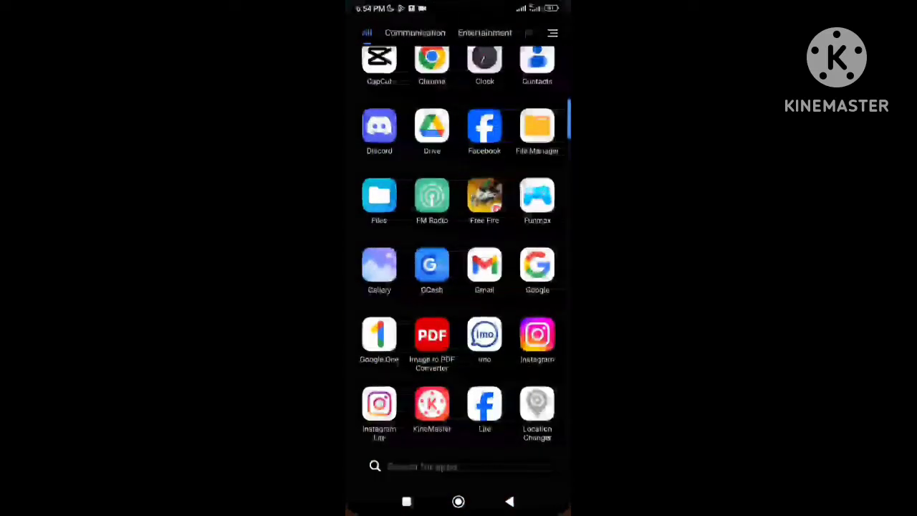
# Launch Instagram from the app drawer to bring up the birthday prompt.
pyautogui.click(536, 335)
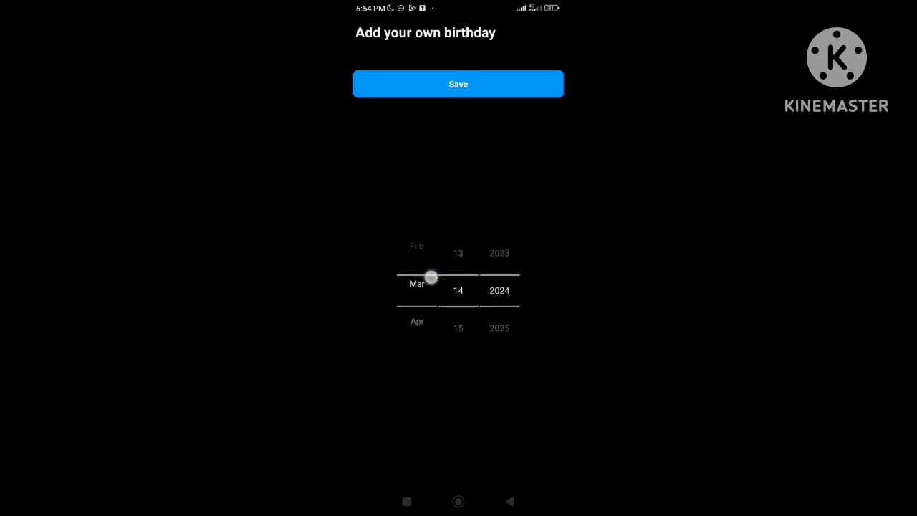
pyautogui.moveTo(432, 276); pyautogui.dragTo(462, 336)
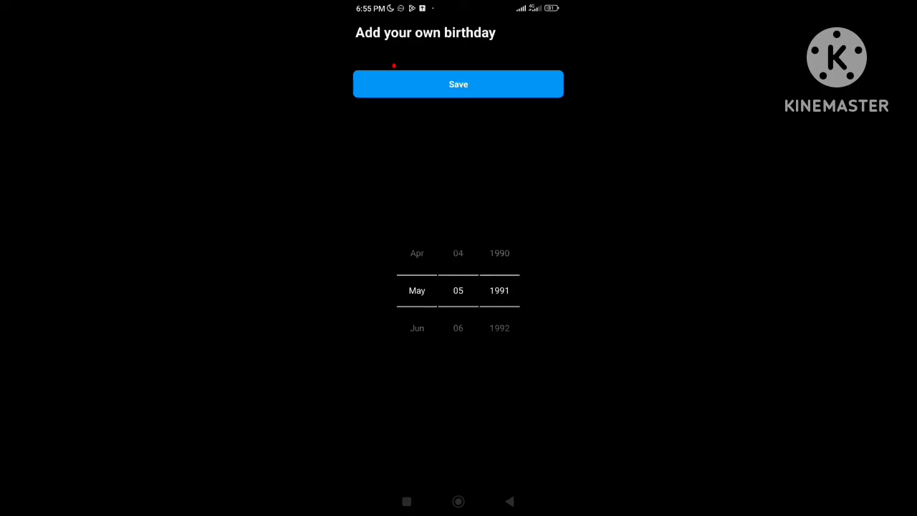
pyautogui.click(458, 84)
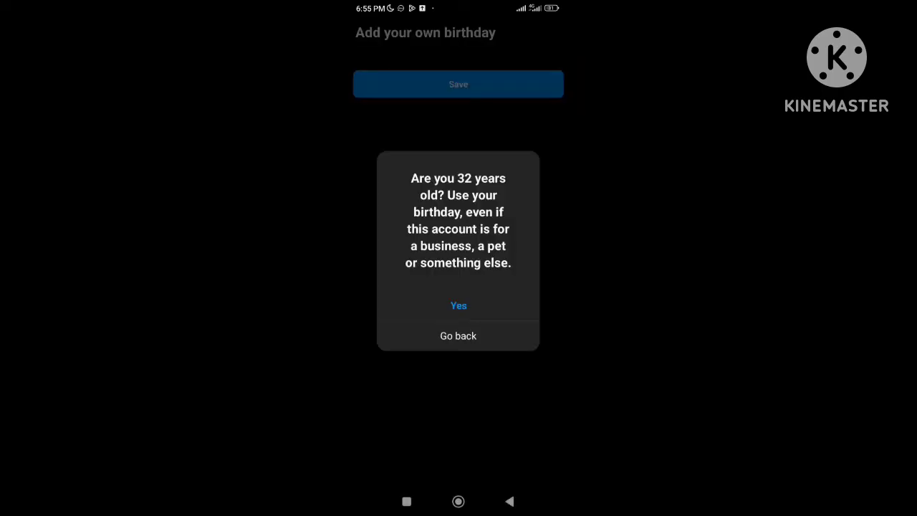
pyautogui.click(458, 336)
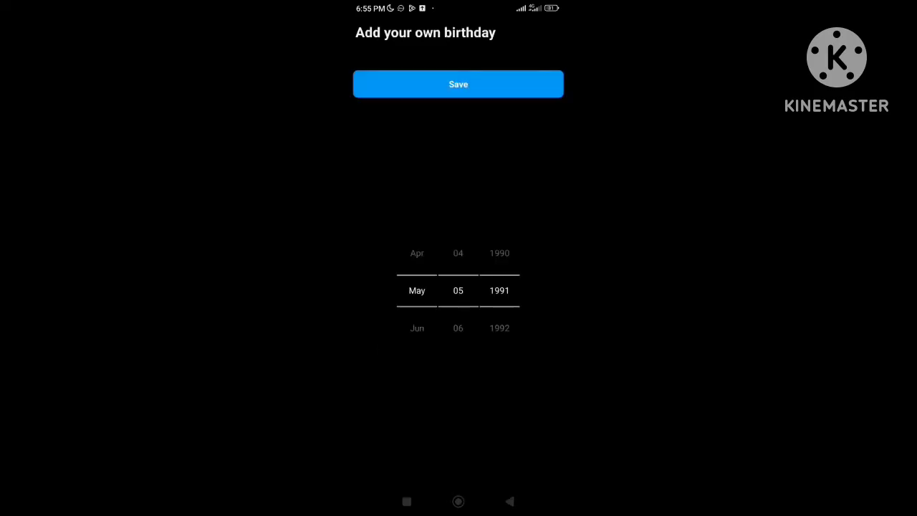
# Submit the birthday, then scroll down and back up the home feed.
pyautogui.click(458, 84)
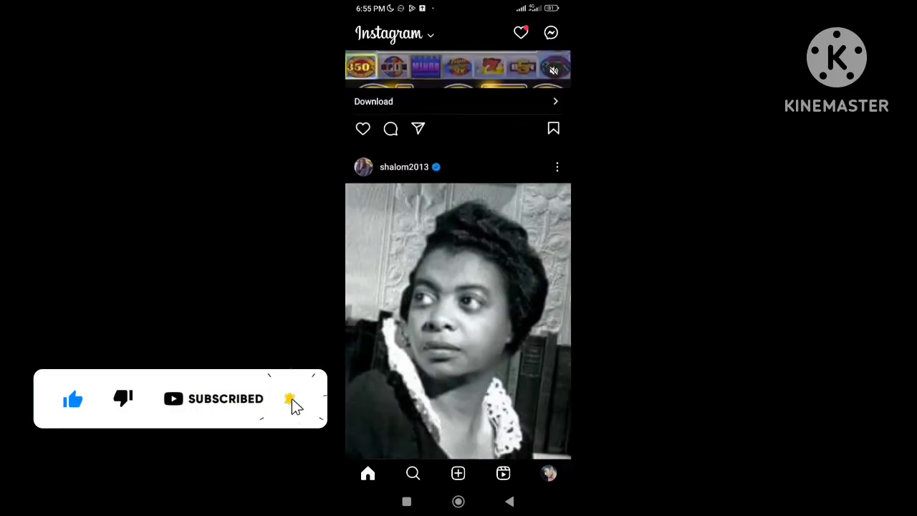
pyautogui.scroll(-3)
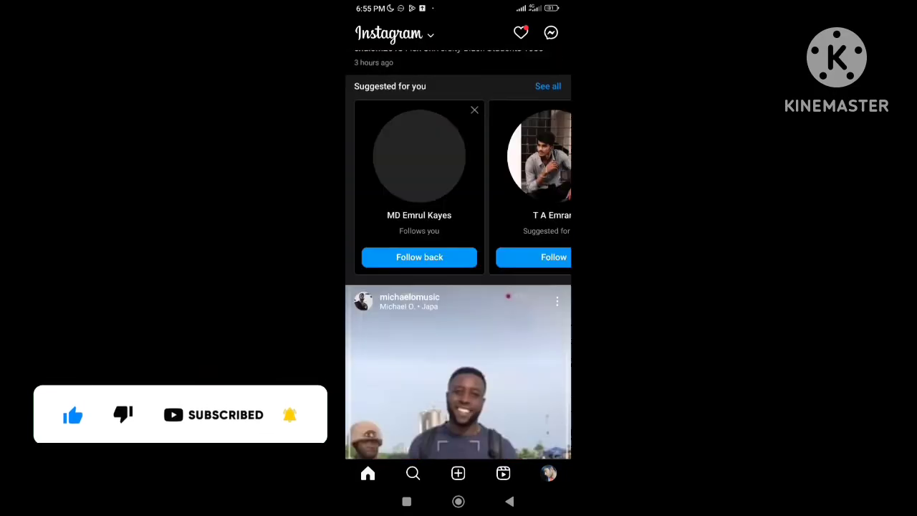
pyautogui.scroll(3)
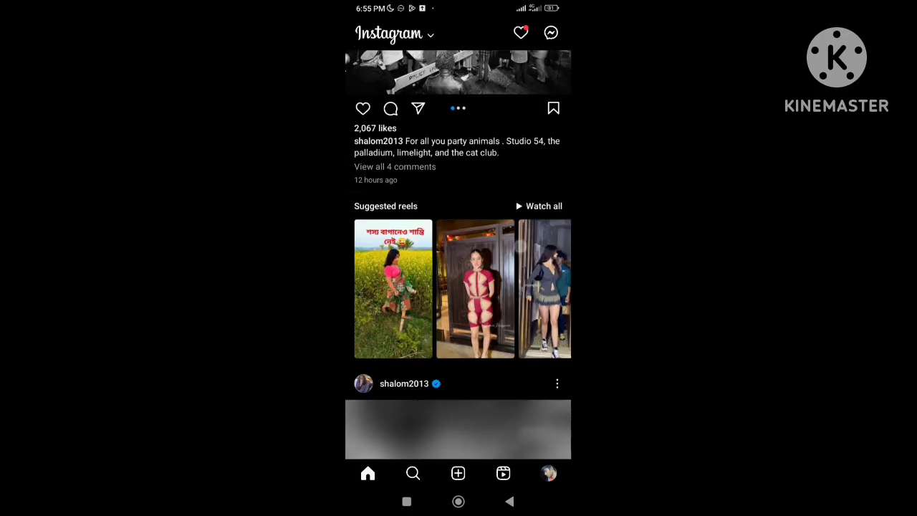